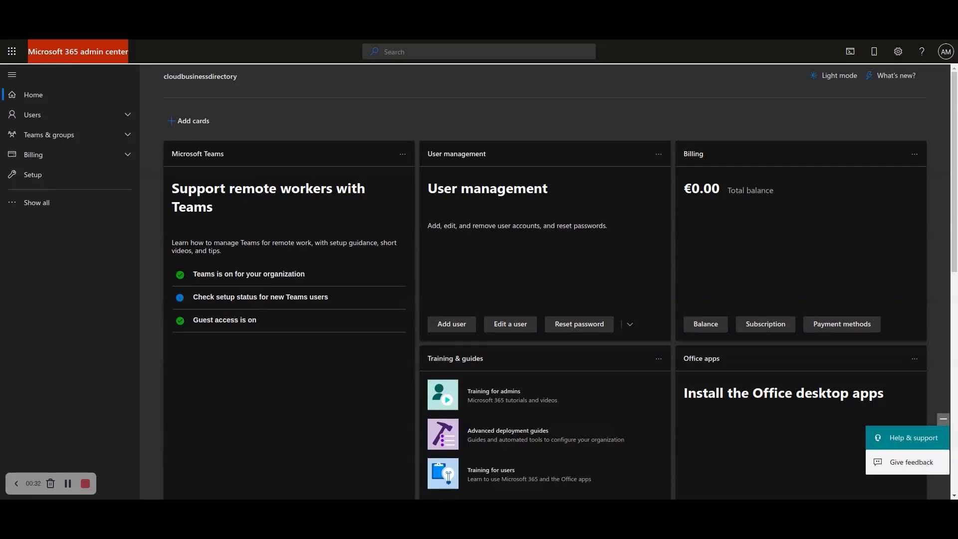
pyautogui.moveTo(152, 57)
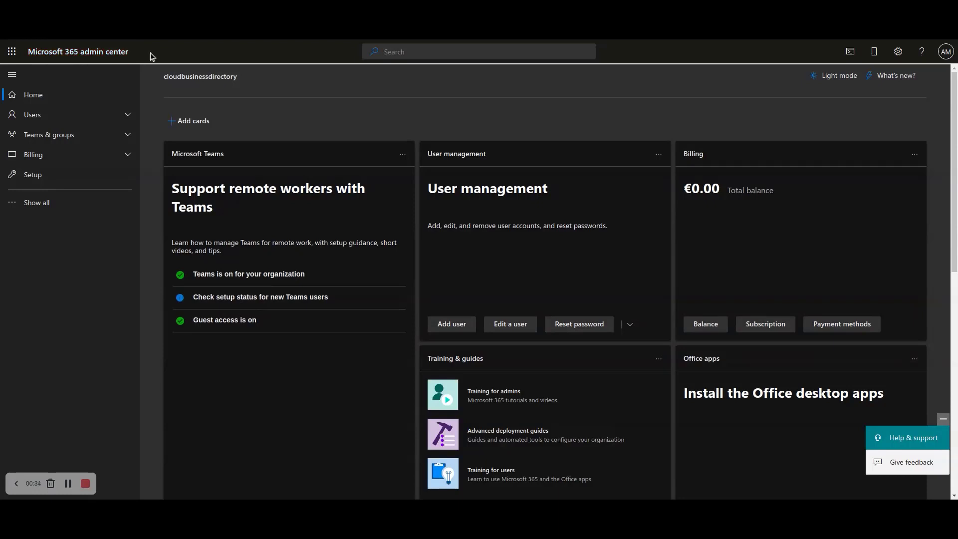
# Go to Users > Active users to show the list of active user accounts.
pyautogui.doubleClick(77, 51)
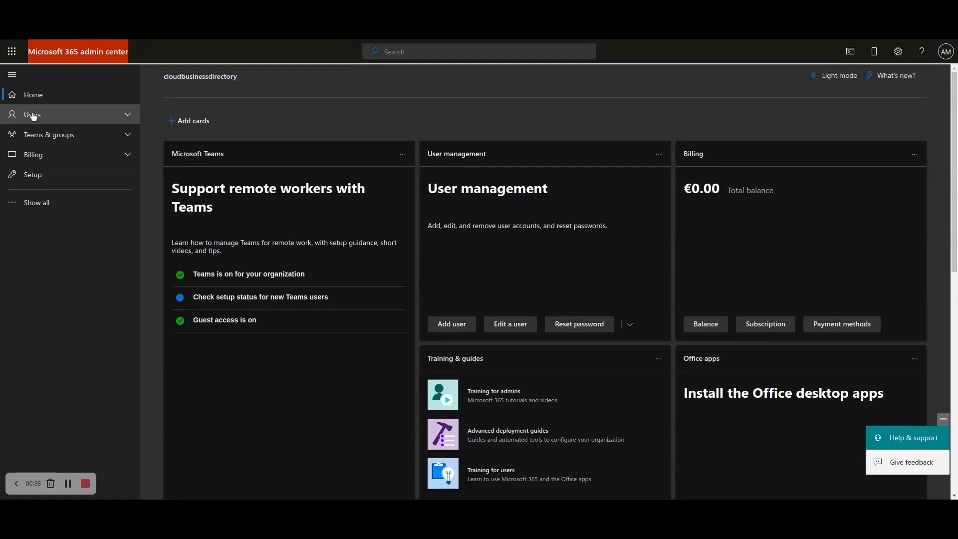
pyautogui.click(32, 115)
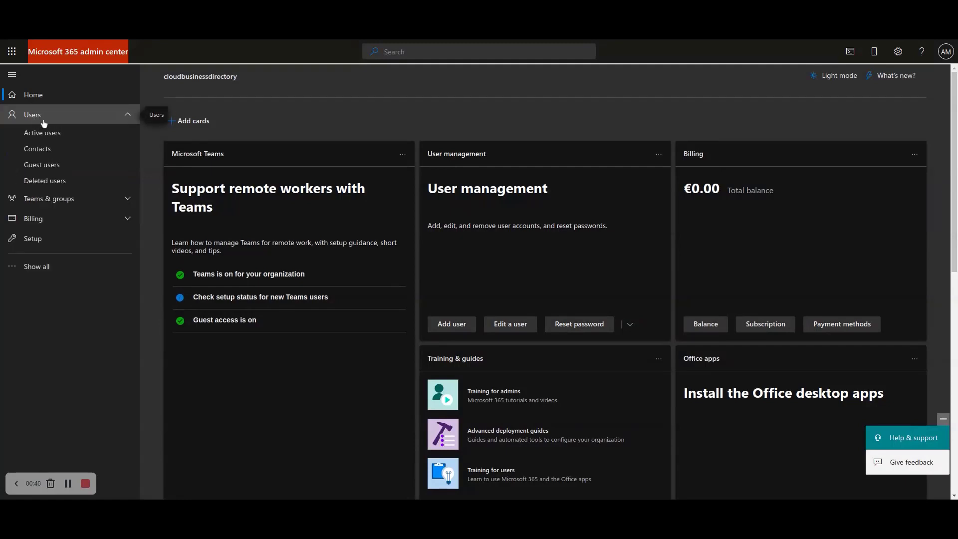
pyautogui.click(42, 133)
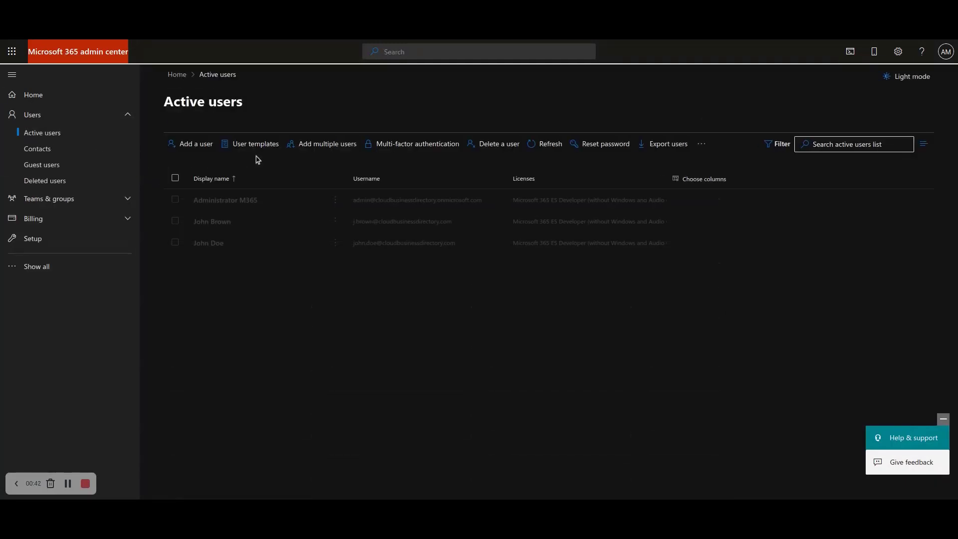
# Choose User templates > Add template to begin a new user template.
pyautogui.click(255, 144)
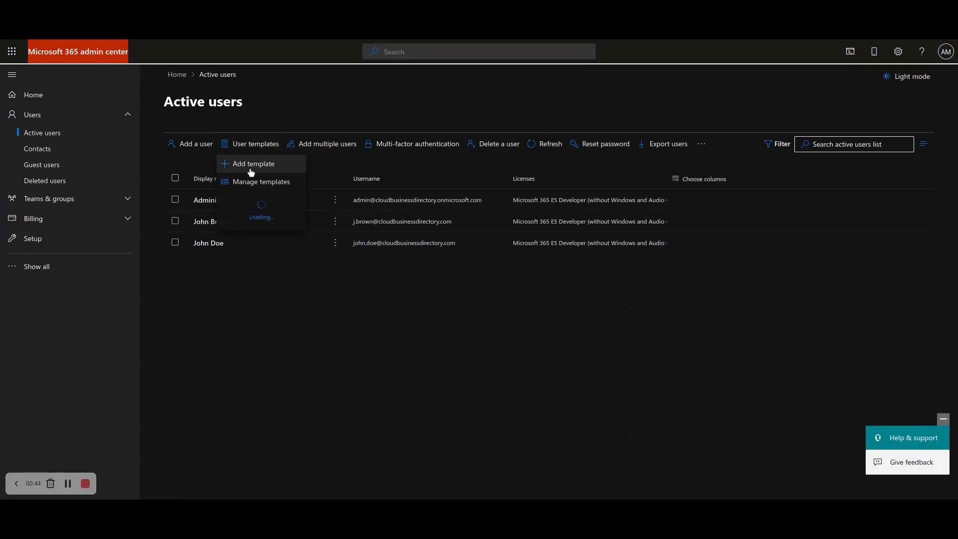
pyautogui.click(252, 164)
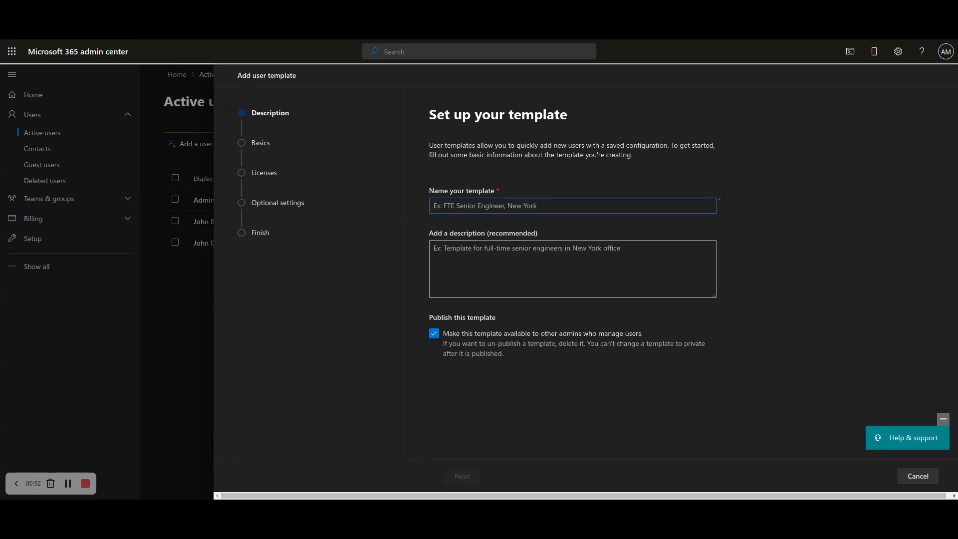
# Name the template 'HR Employee template', keep 'Publish this template' on, and move to Basics.
pyautogui.write('HR Empl')
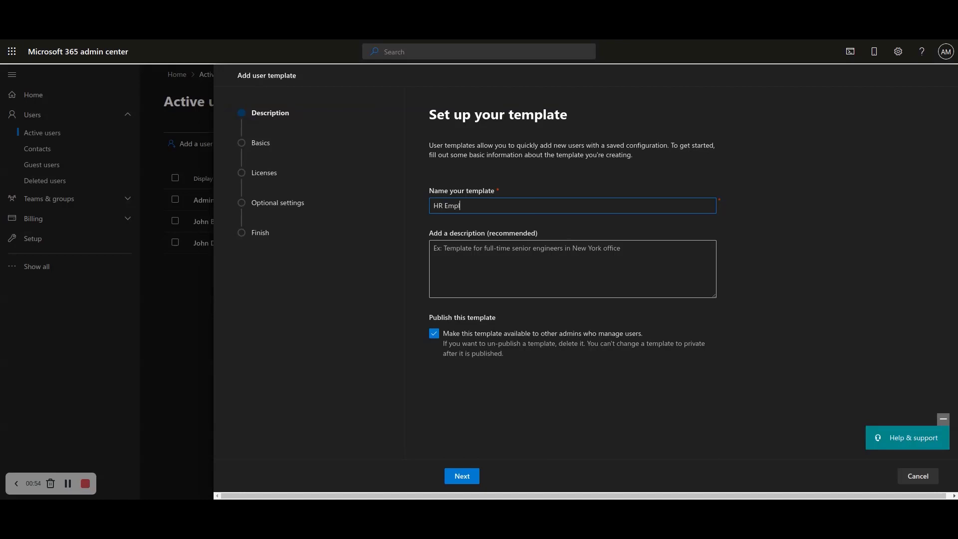
pyautogui.write('loyee template')
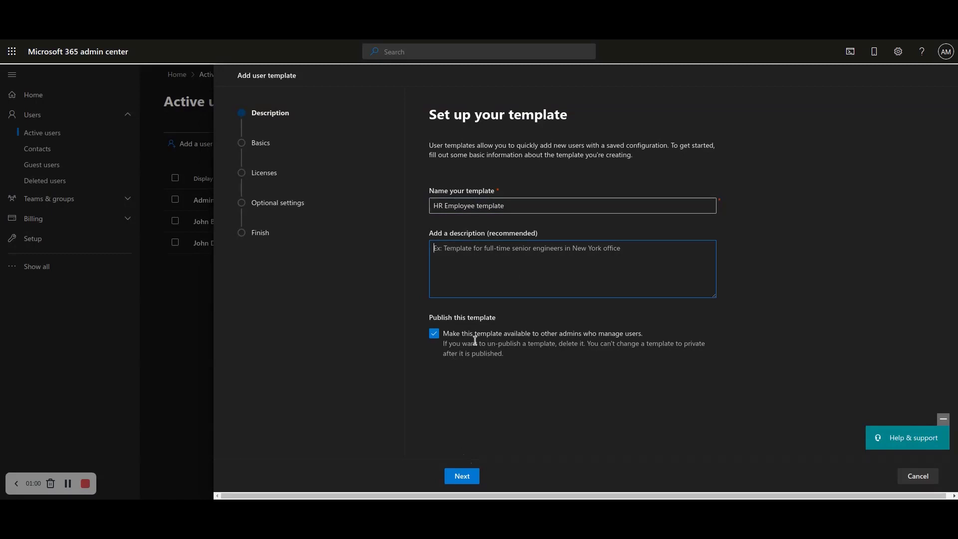
pyautogui.click(434, 333)
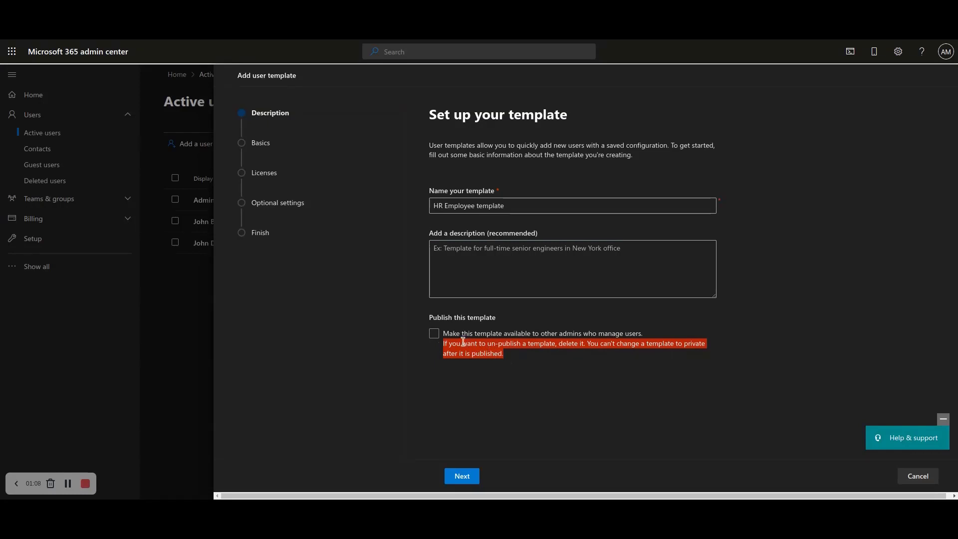
pyautogui.click(433, 333)
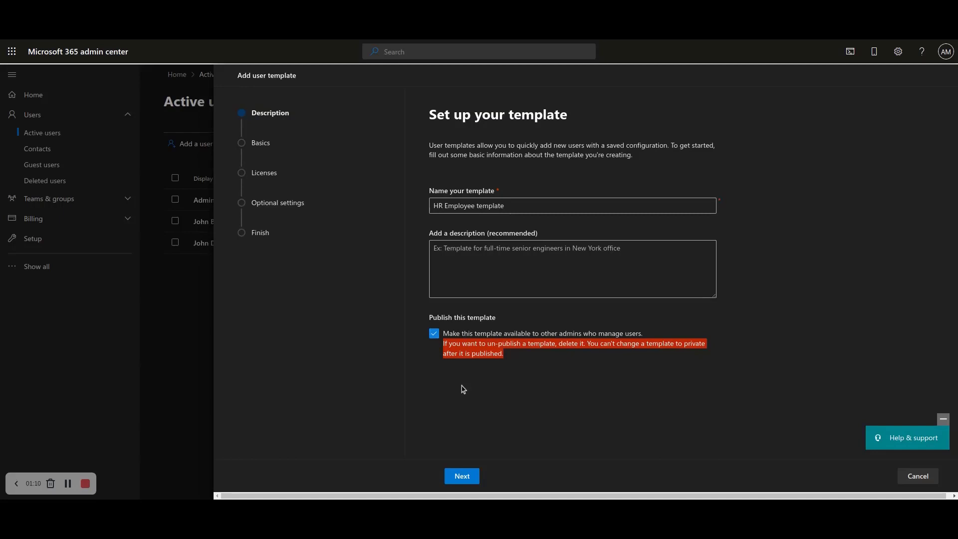
pyautogui.click(461, 476)
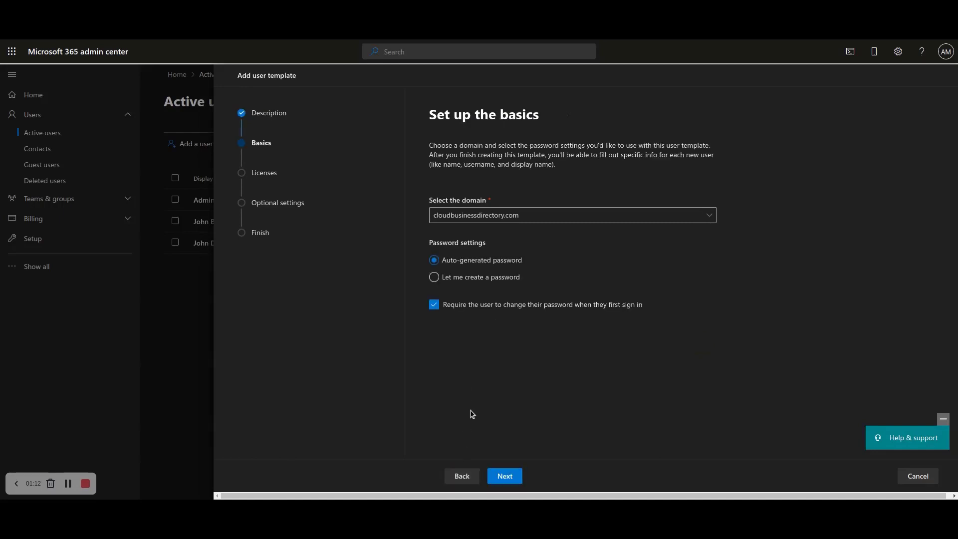
# Use domain cloudbusinessdirectory.com with auto-generated passwords requiring change at first sign-in, then continue.
pyautogui.click(570, 215)
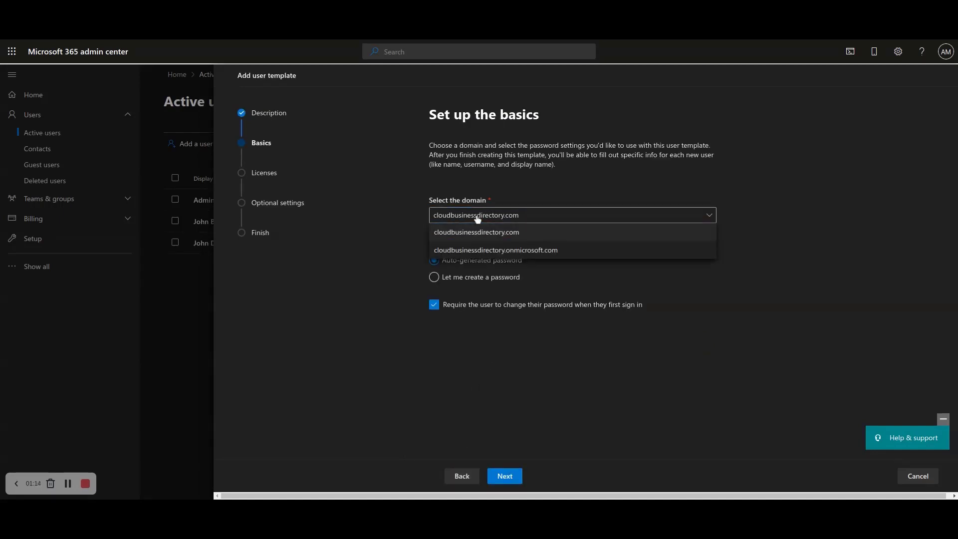
pyautogui.click(496, 250)
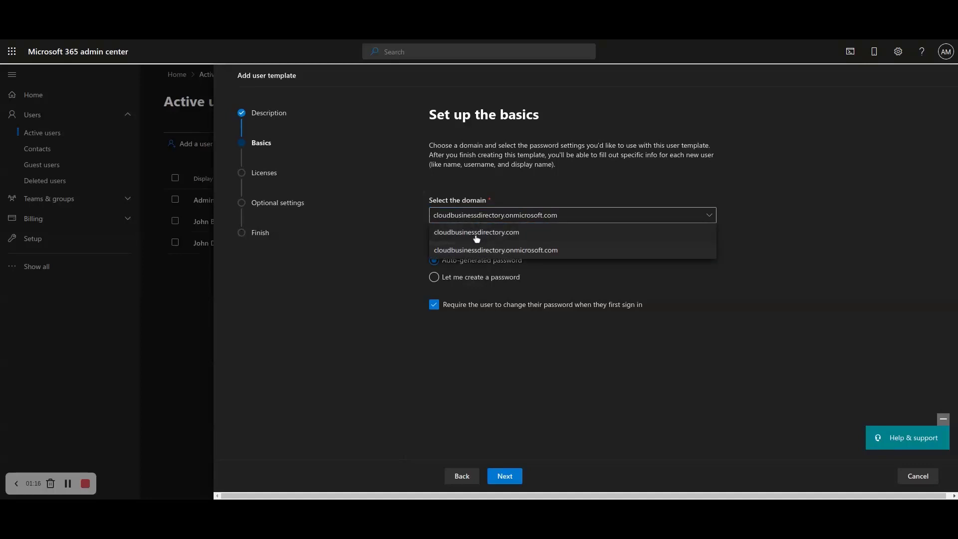
pyautogui.click(476, 233)
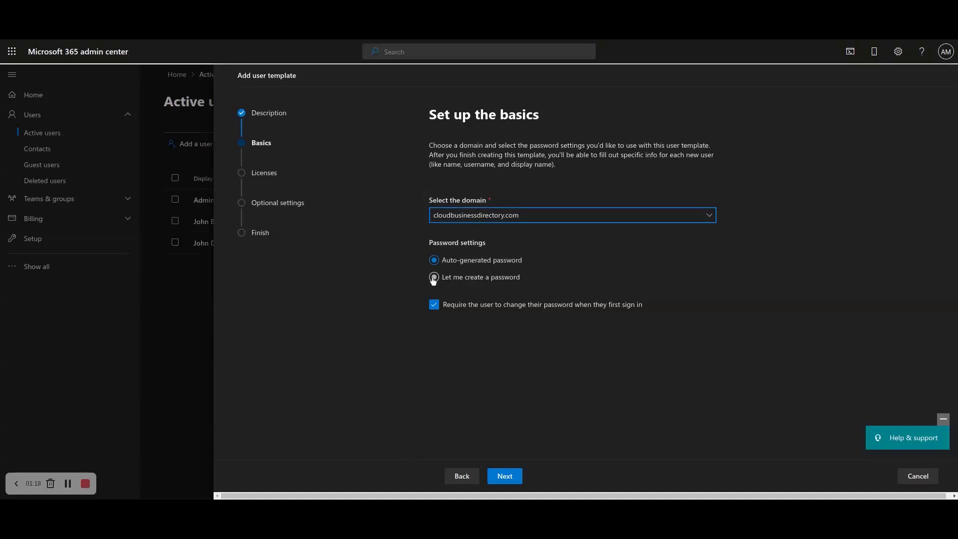
pyautogui.click(434, 260)
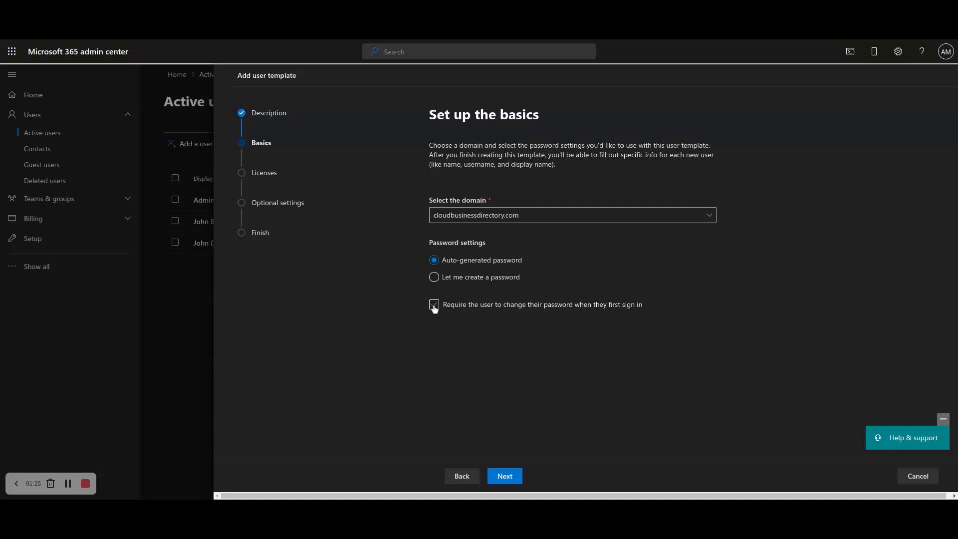
pyautogui.click(434, 304)
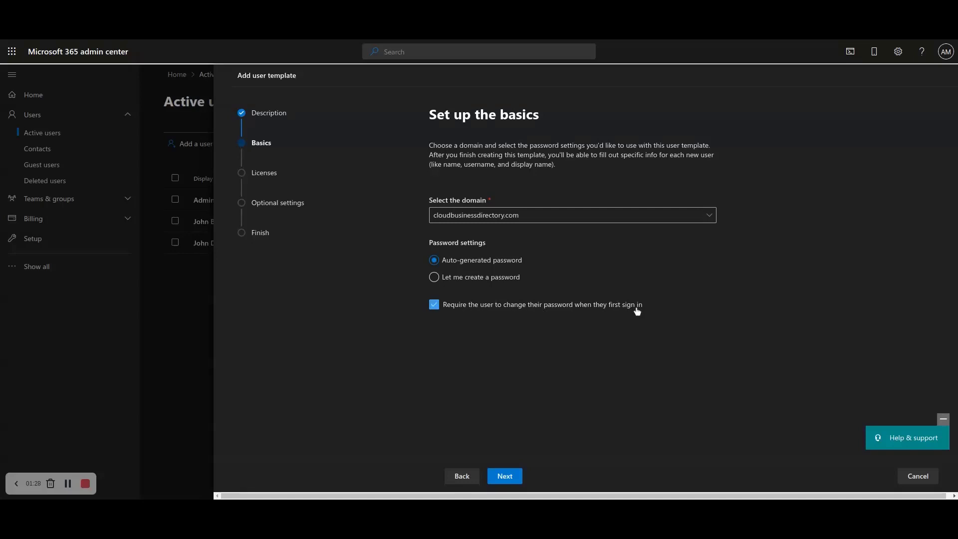
pyautogui.click(503, 476)
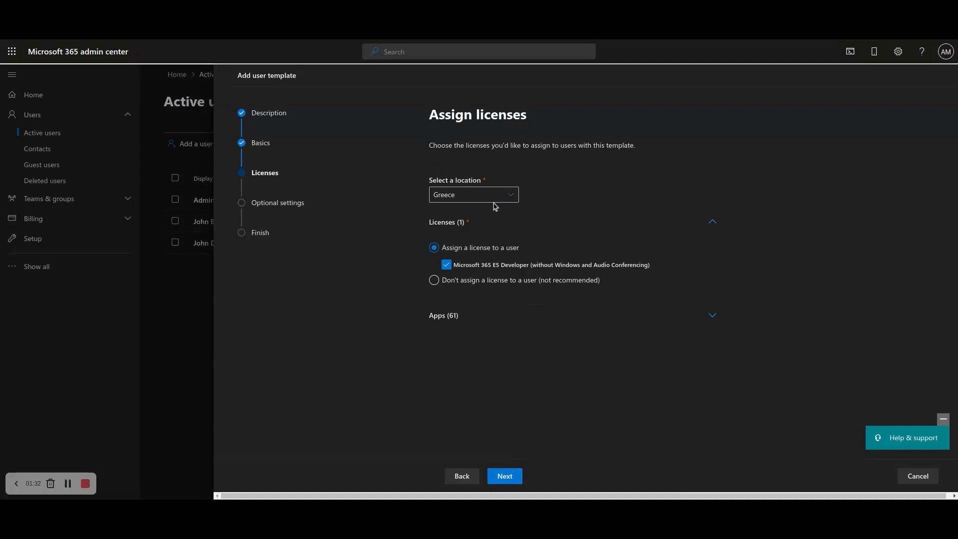
# Keep location Greece and assign the Microsoft 365 E5 Developer license with its apps to template users.
pyautogui.click(510, 195)
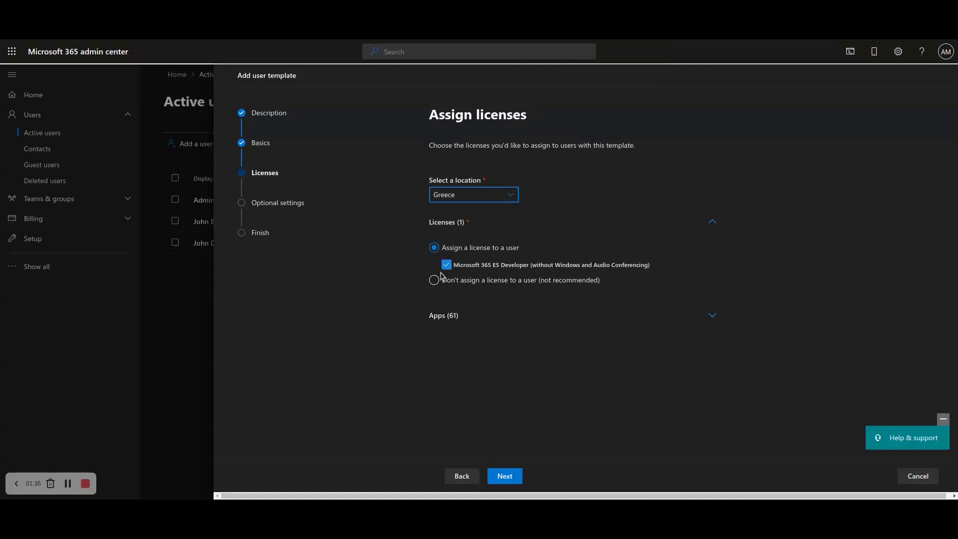
pyautogui.click(434, 280)
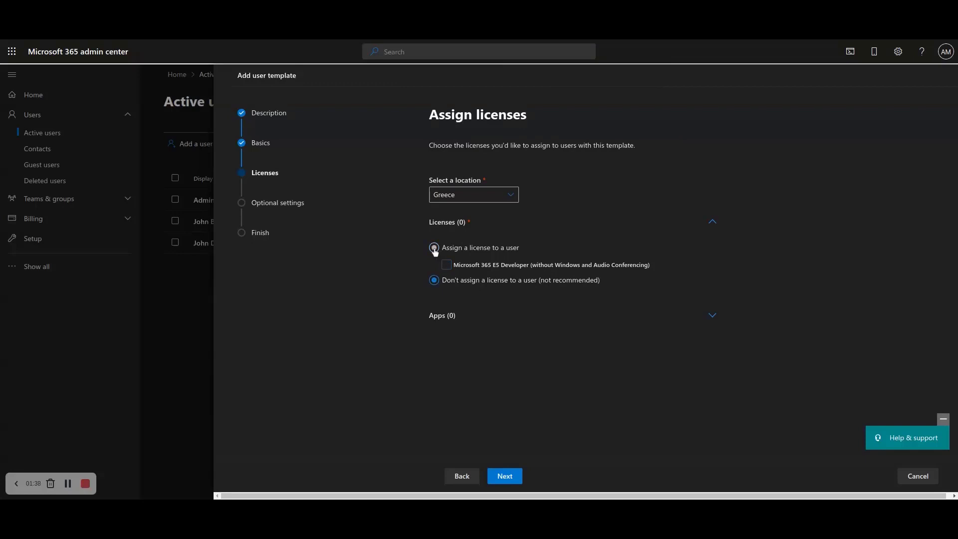
pyautogui.click(434, 247)
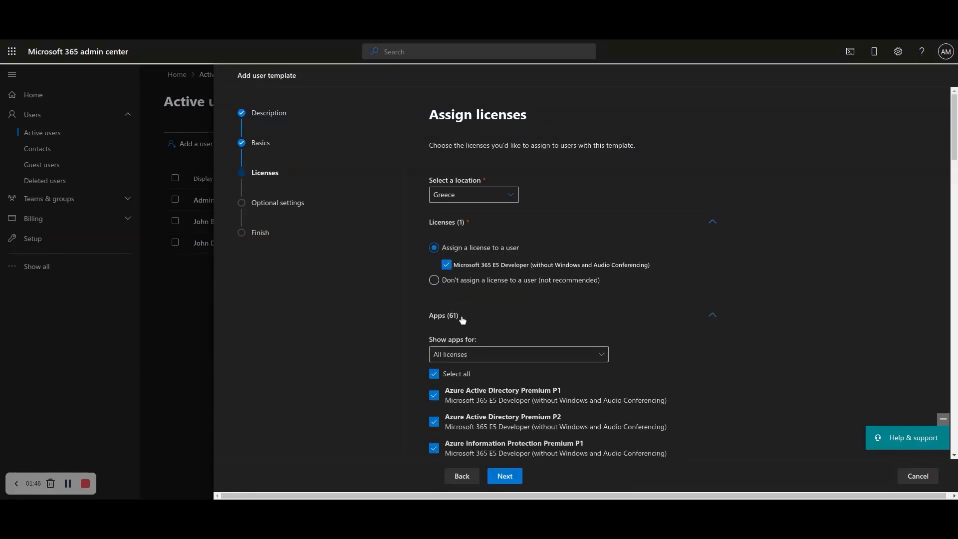
pyautogui.click(504, 476)
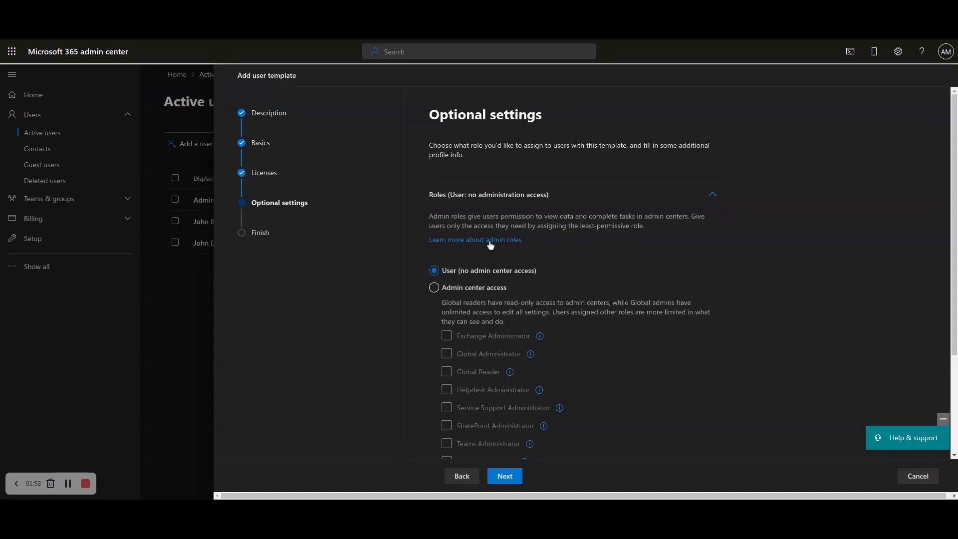
# Keep the role 'User (no admin center access)' and enter HR as the Department in Profile info.
pyautogui.click(434, 287)
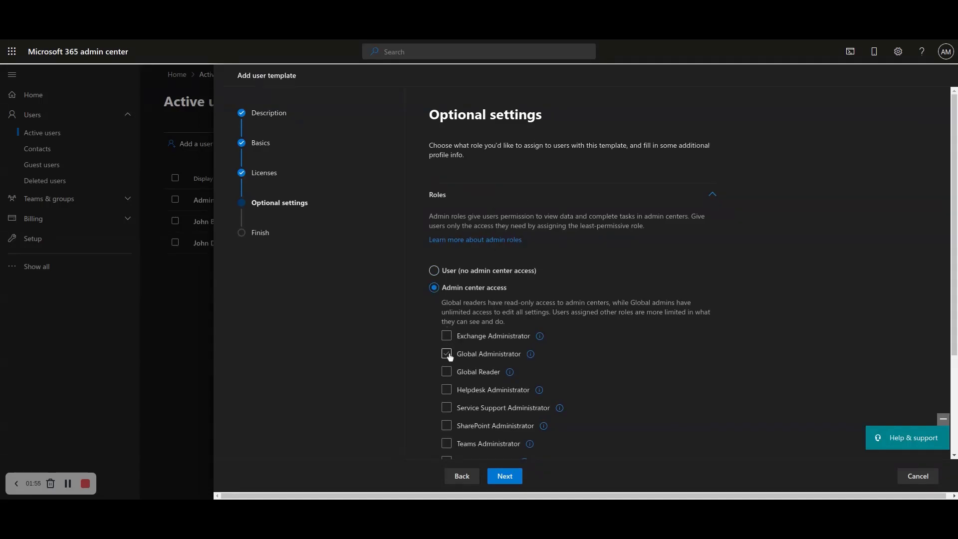
pyautogui.click(447, 353)
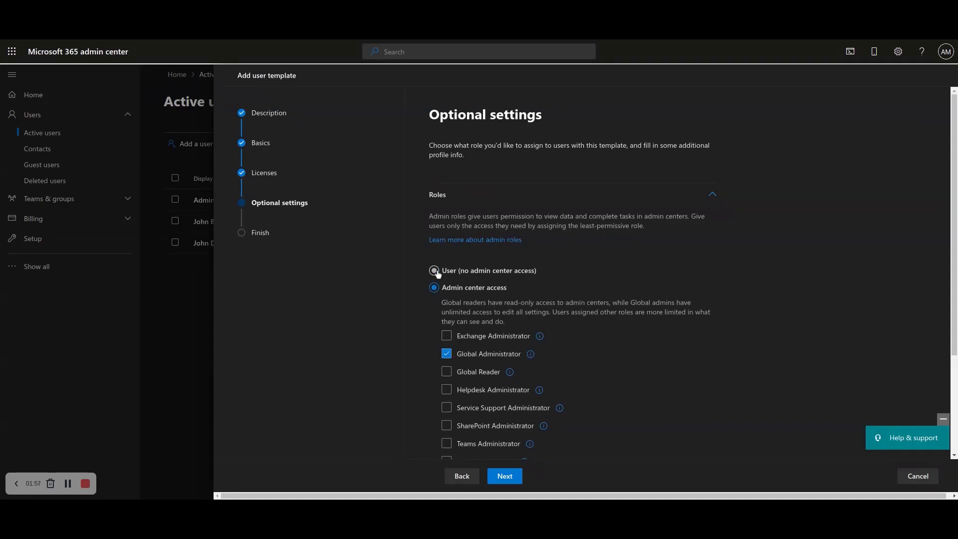
pyautogui.click(434, 271)
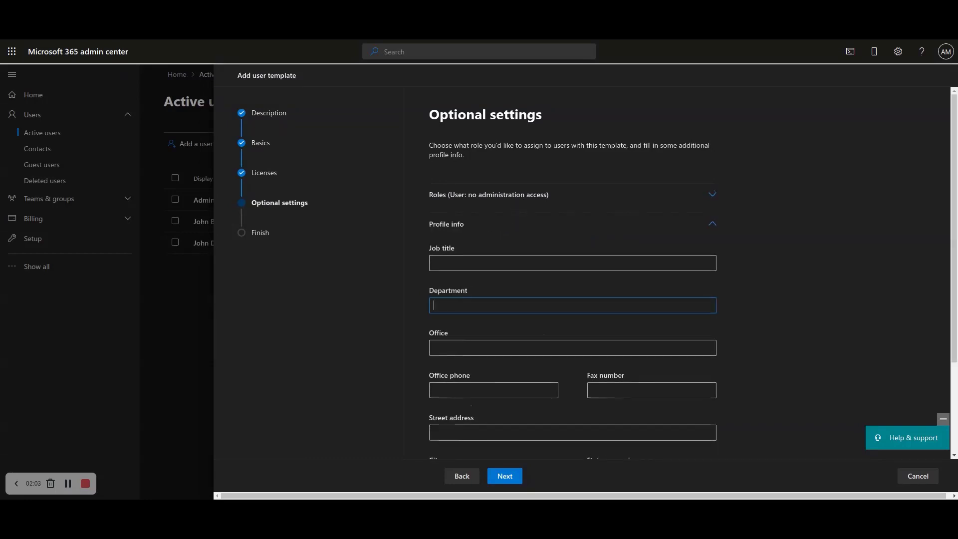
pyautogui.write('HR')
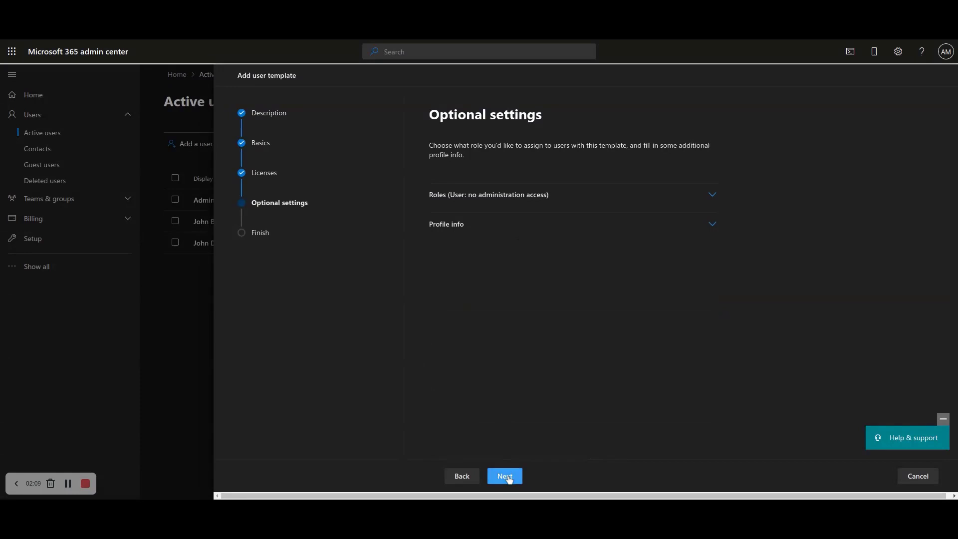
# Review the HR Employee template summary and finish adding it.
pyautogui.click(504, 476)
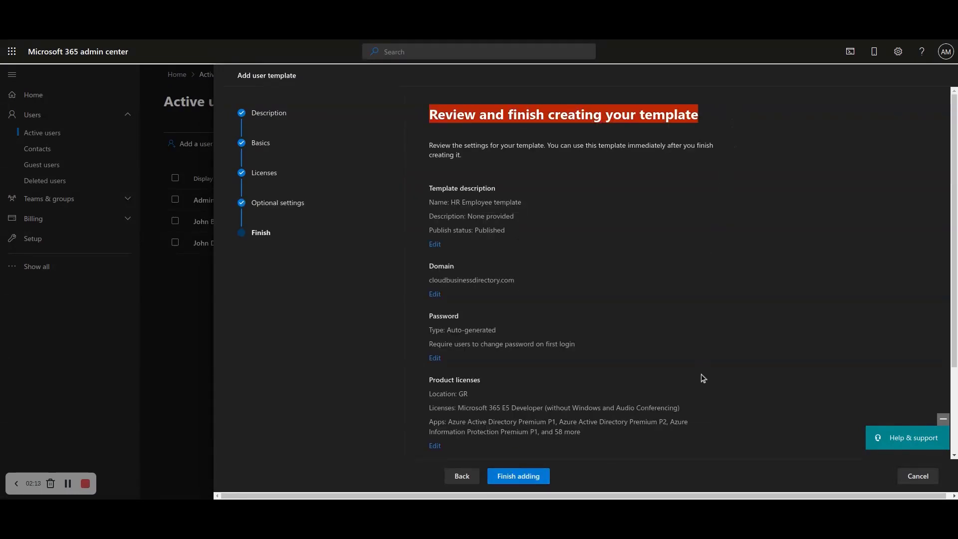
pyautogui.scroll(-3)
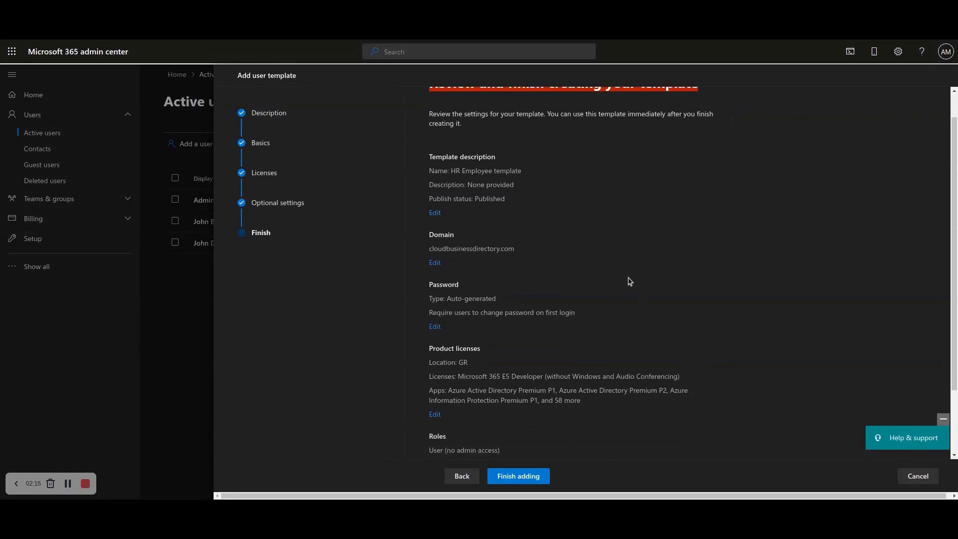
pyautogui.scroll(-3)
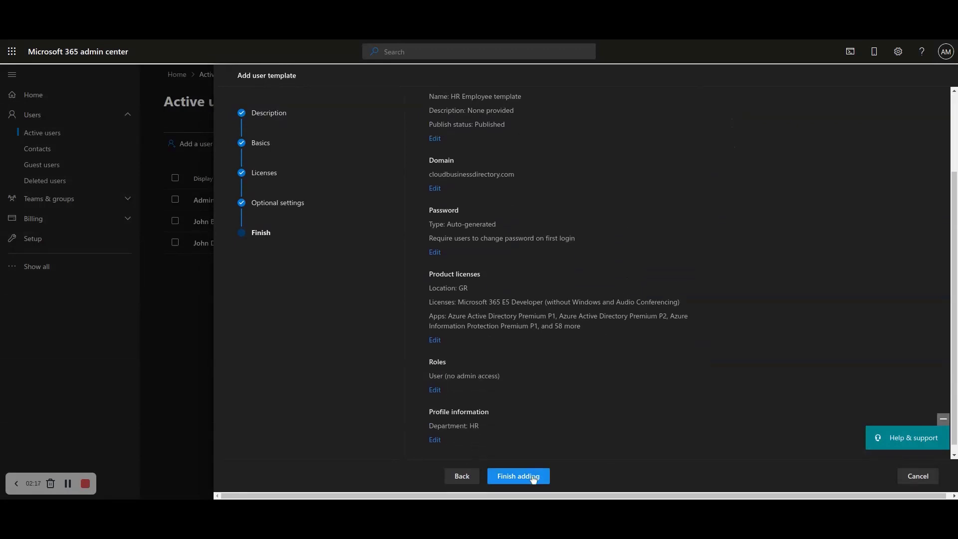
pyautogui.click(518, 476)
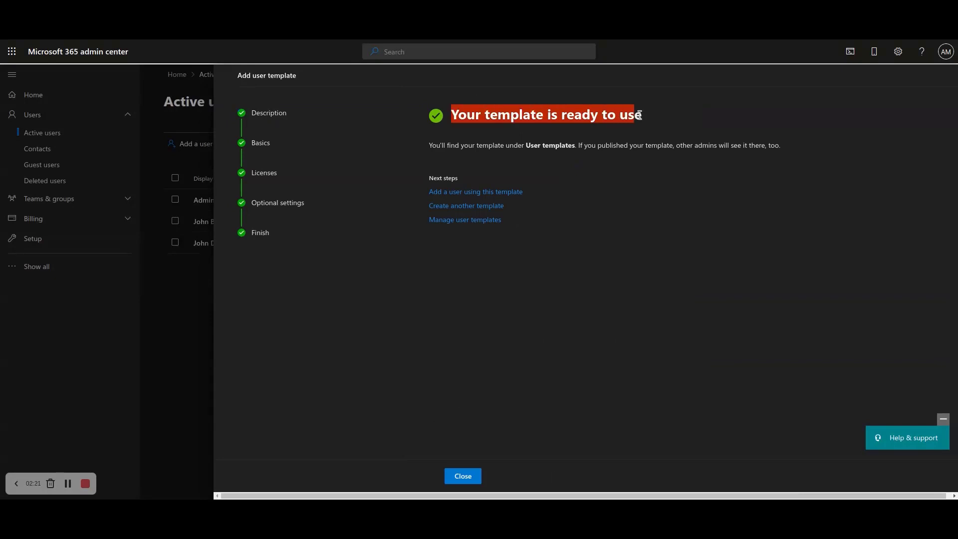
pyautogui.moveTo(662, 120)
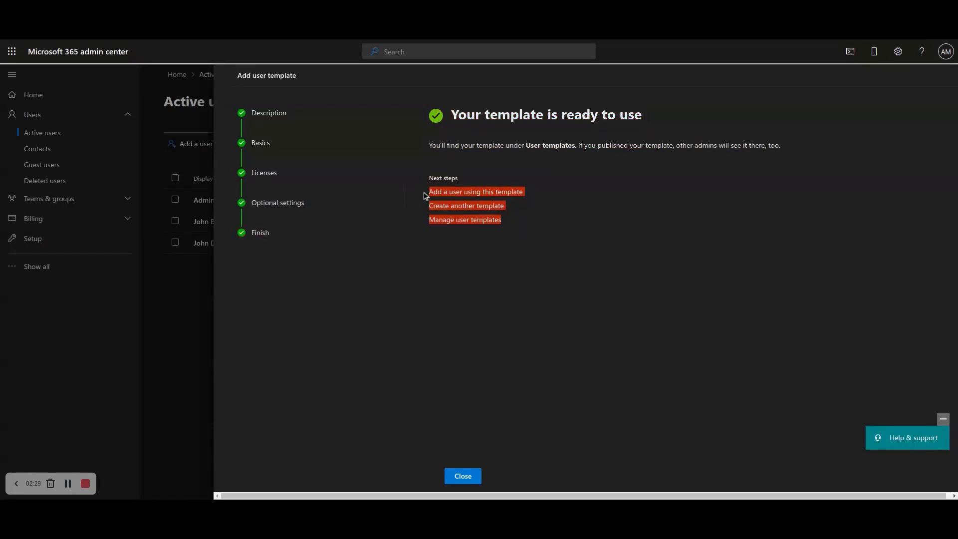
pyautogui.moveTo(547, 203)
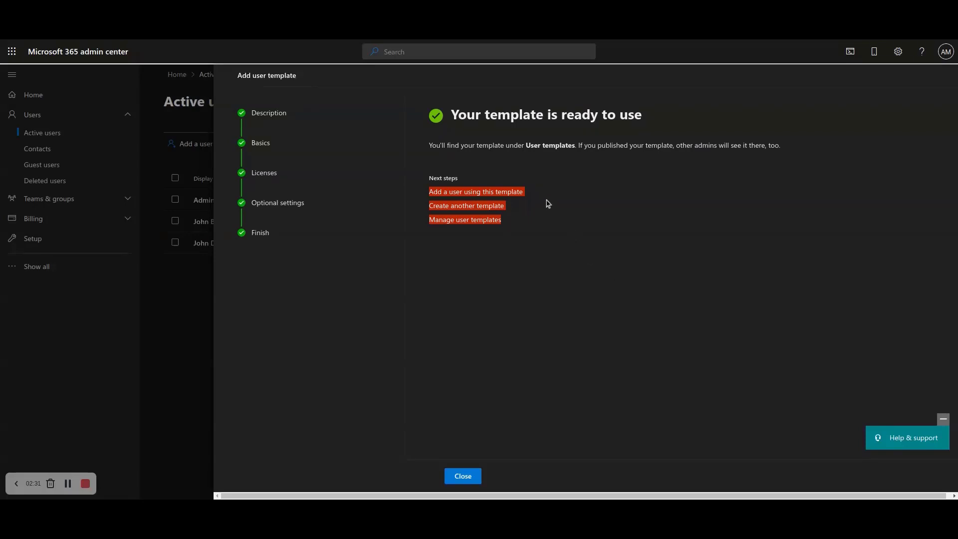
pyautogui.moveTo(543, 198)
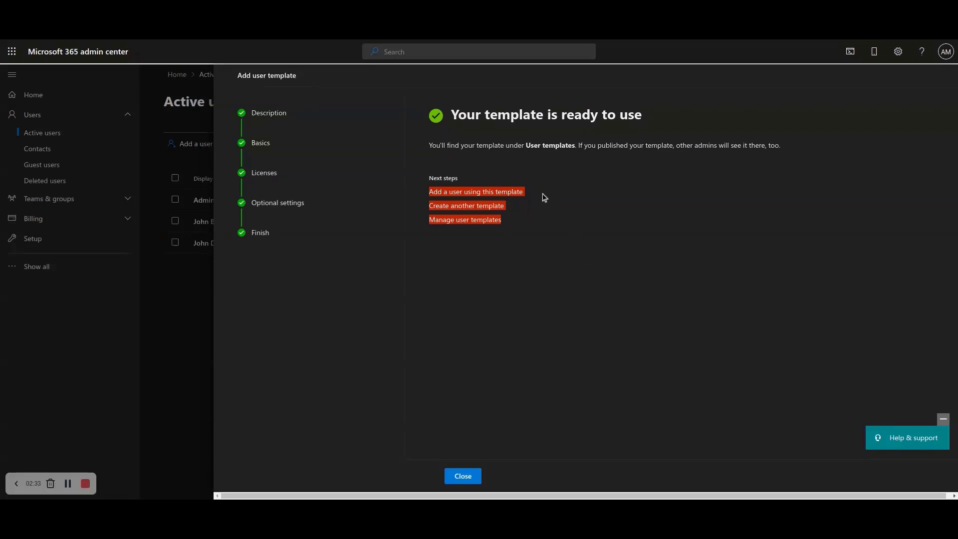